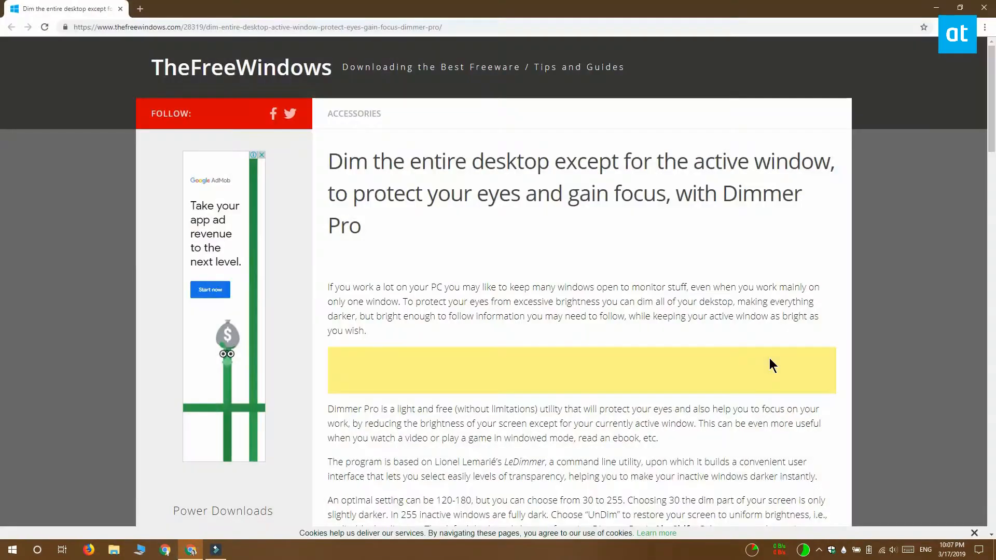
{"action": "mouse_move", "coordinate": [724, 189]}
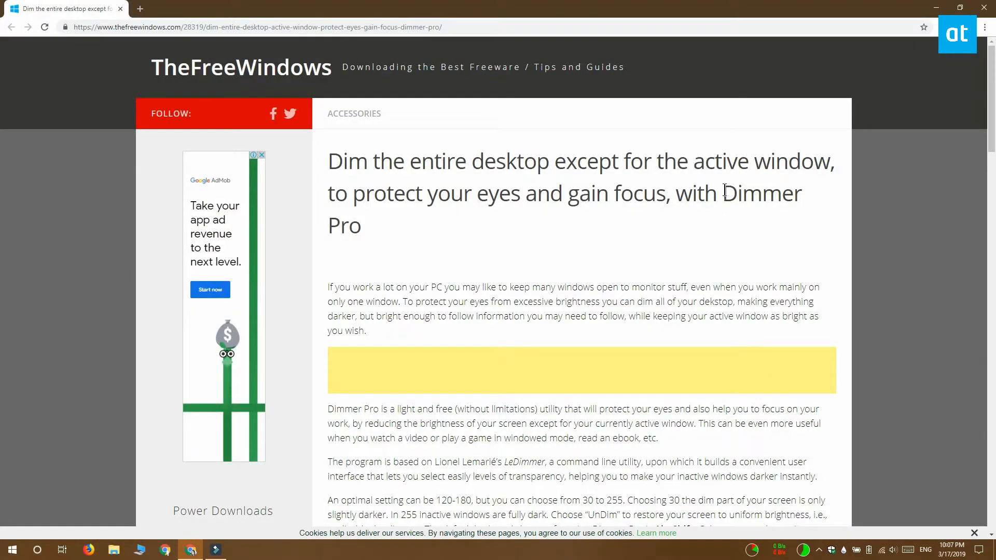
Keep the default 'Dimmer Pro' Start Menu folder and continue the setup
{"action": "double_click", "coordinate": [762, 193]}
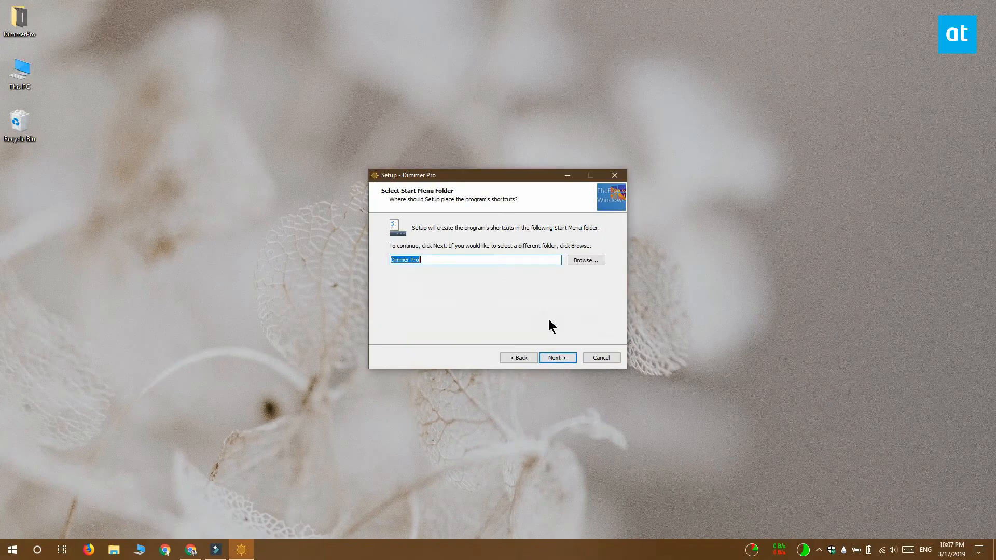
{"action": "left_click", "coordinate": [555, 358]}
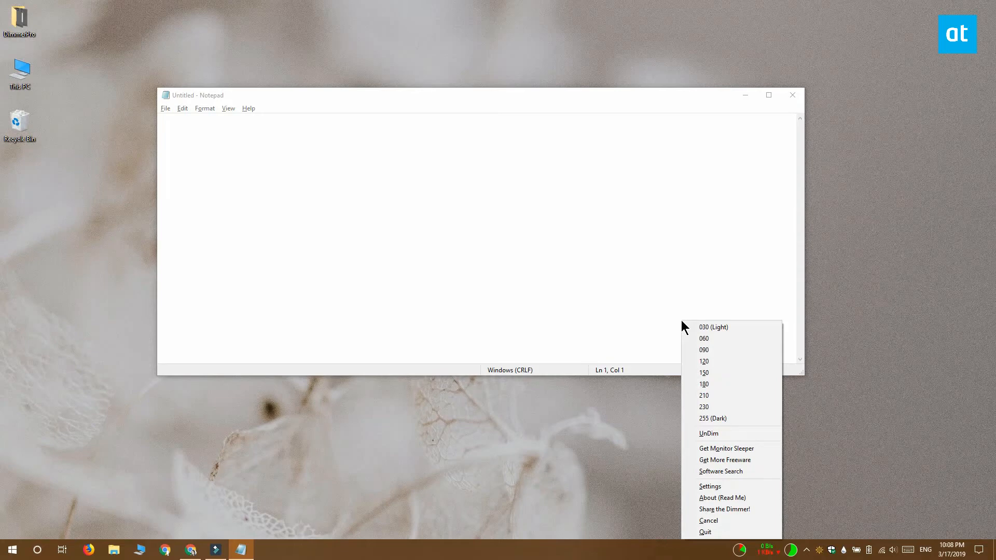
{"action": "mouse_move", "coordinate": [728, 373]}
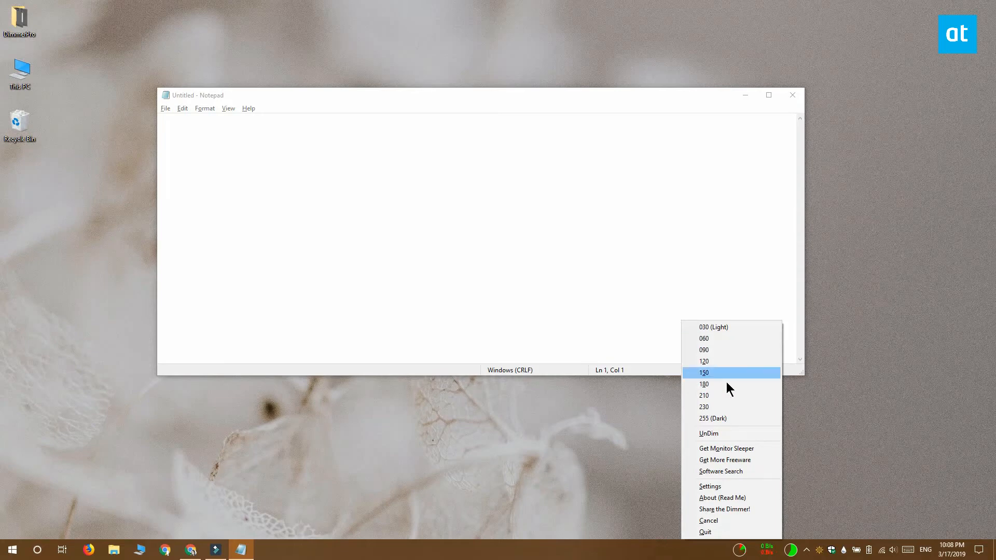
Apply dim level 150 from the tray menu, then bring up the Start menu
{"action": "left_click", "coordinate": [704, 373]}
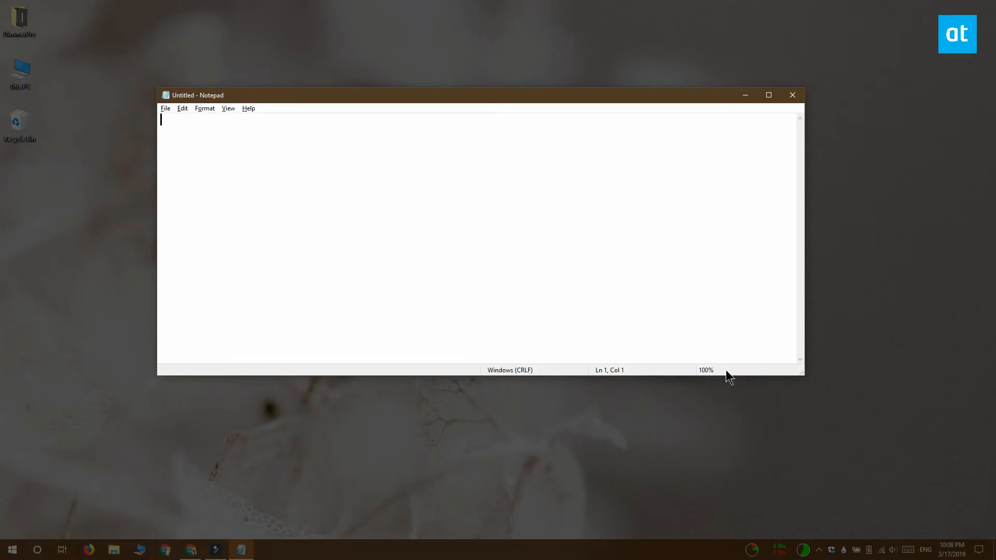
{"action": "mouse_move", "coordinate": [800, 375]}
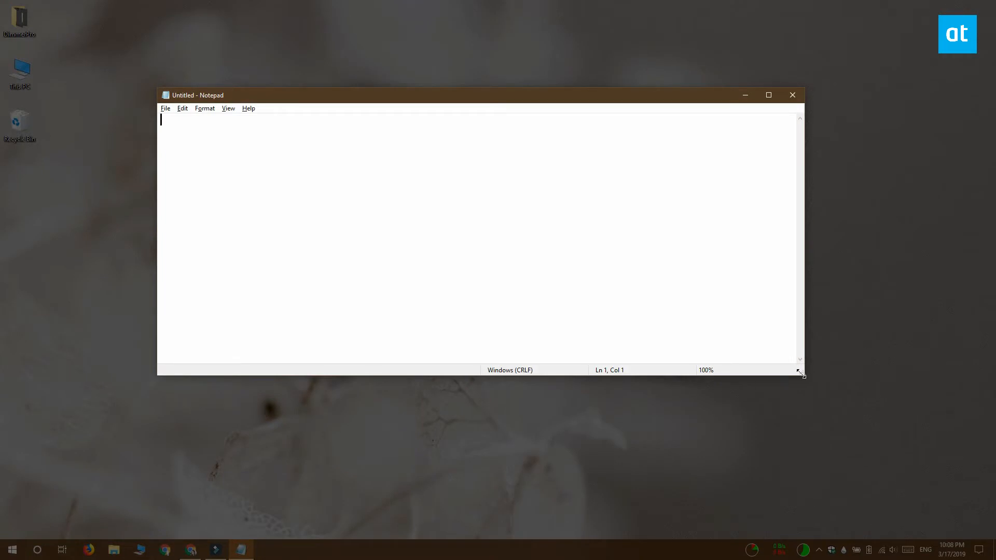
{"action": "left_click", "coordinate": [12, 549]}
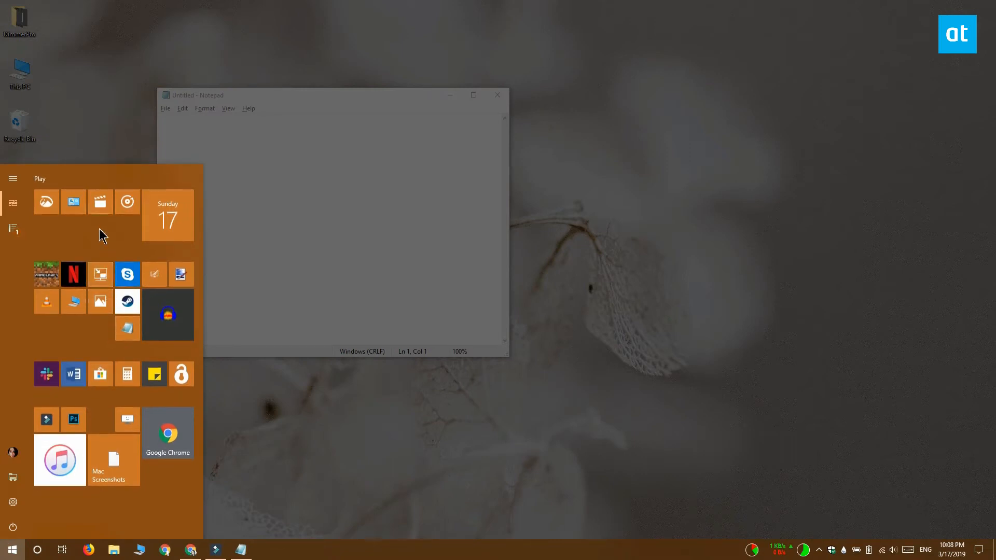
Launch Calculator as the bright active window and show the hidden tray icons
{"action": "left_click", "coordinate": [127, 373]}
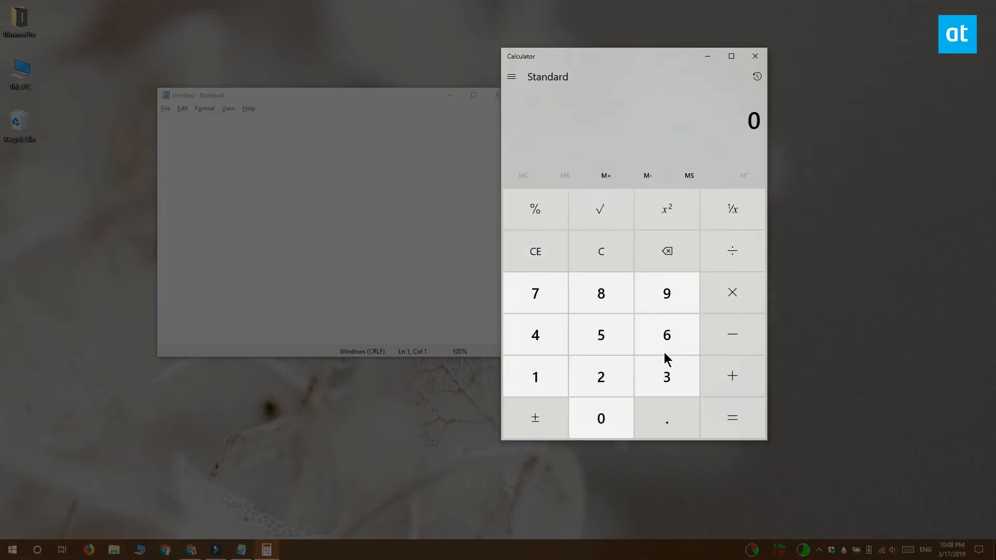
{"action": "left_click", "coordinate": [314, 260]}
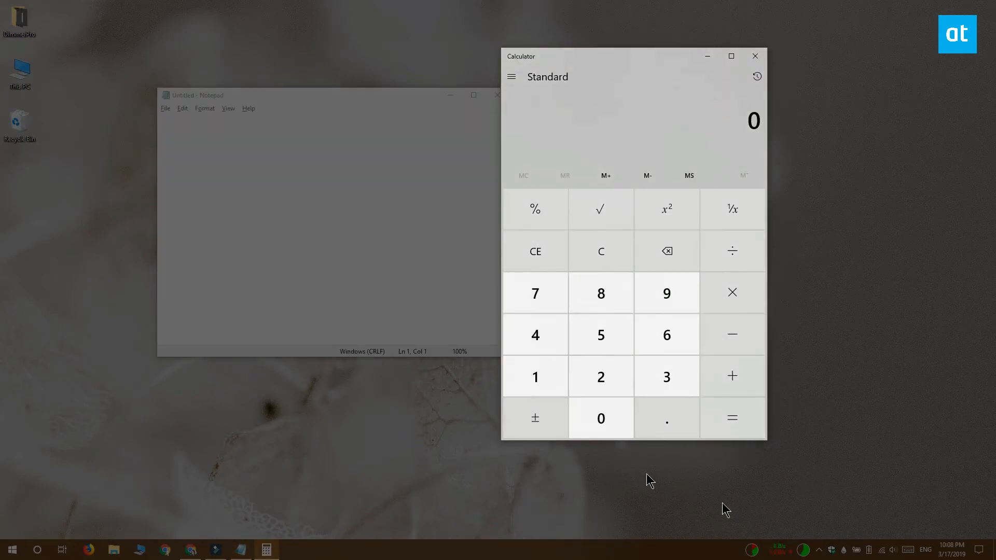
{"action": "left_click", "coordinate": [819, 548]}
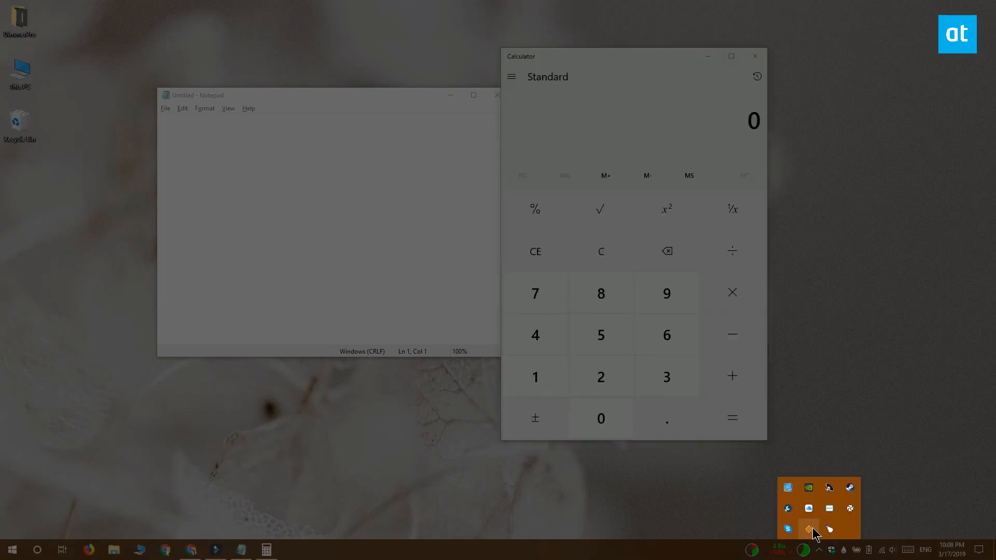